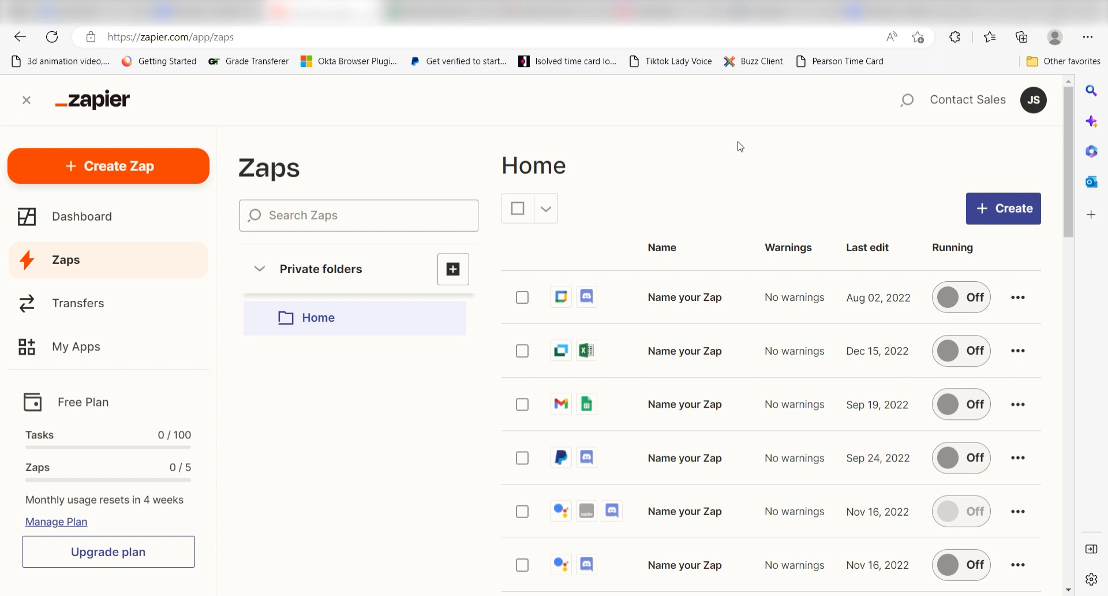
mouse_move(174, 185)
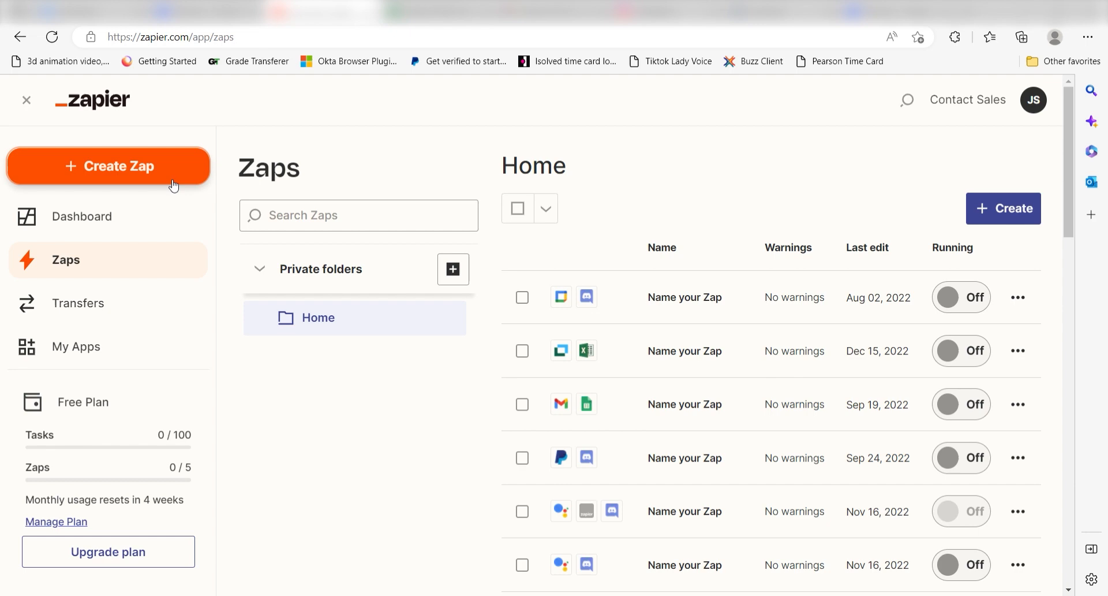
Create a new untitled Zap from the left sidebar.
click(108, 166)
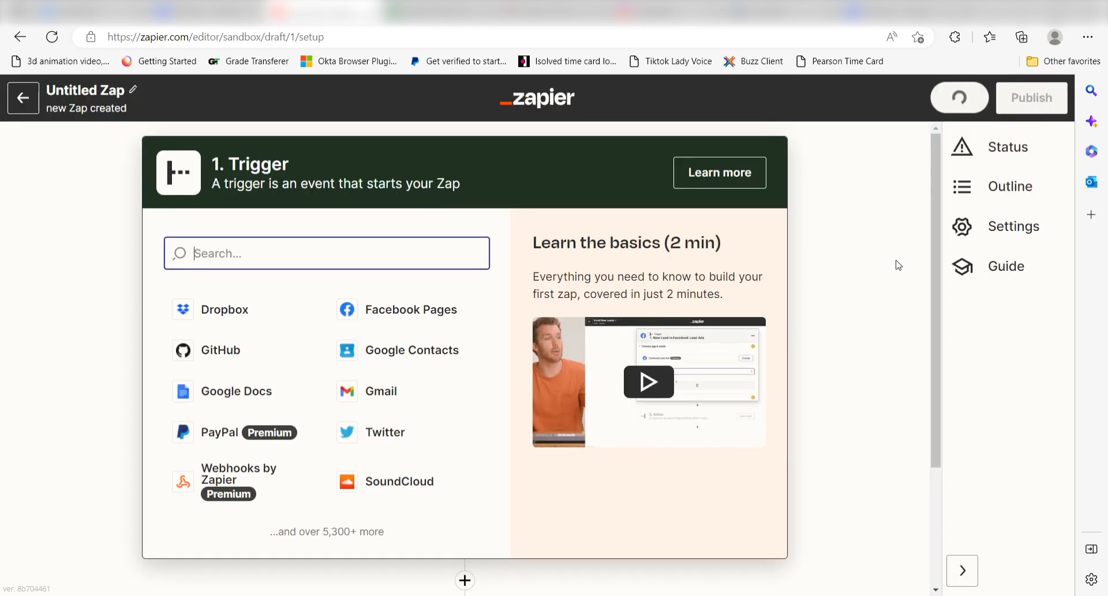
Set the trigger to Microsoft To Do with the New Task event.
click(959, 98)
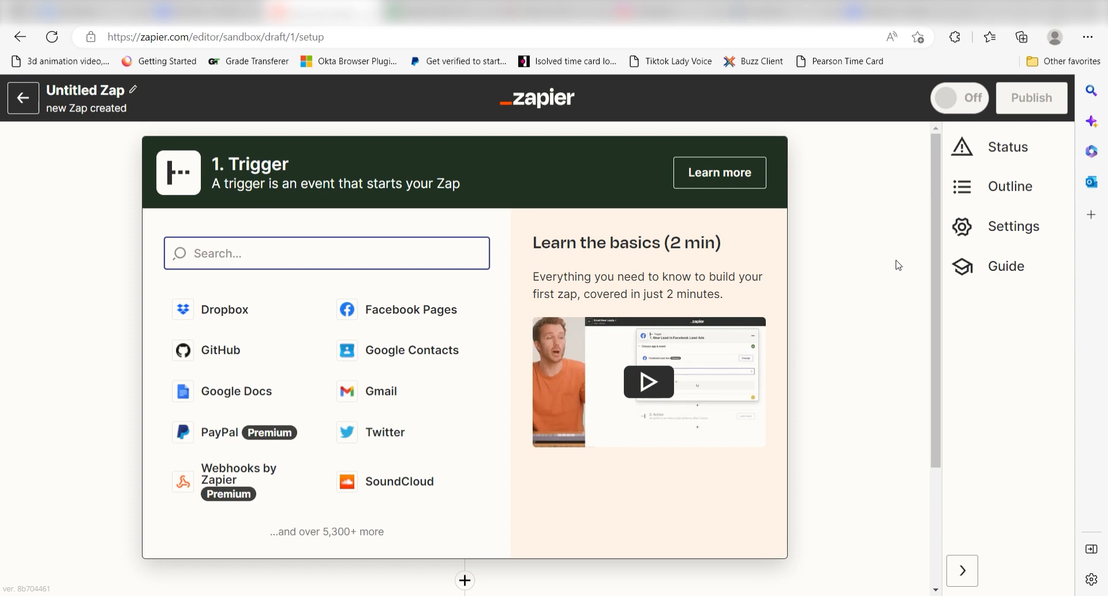
text(microsoft to do)
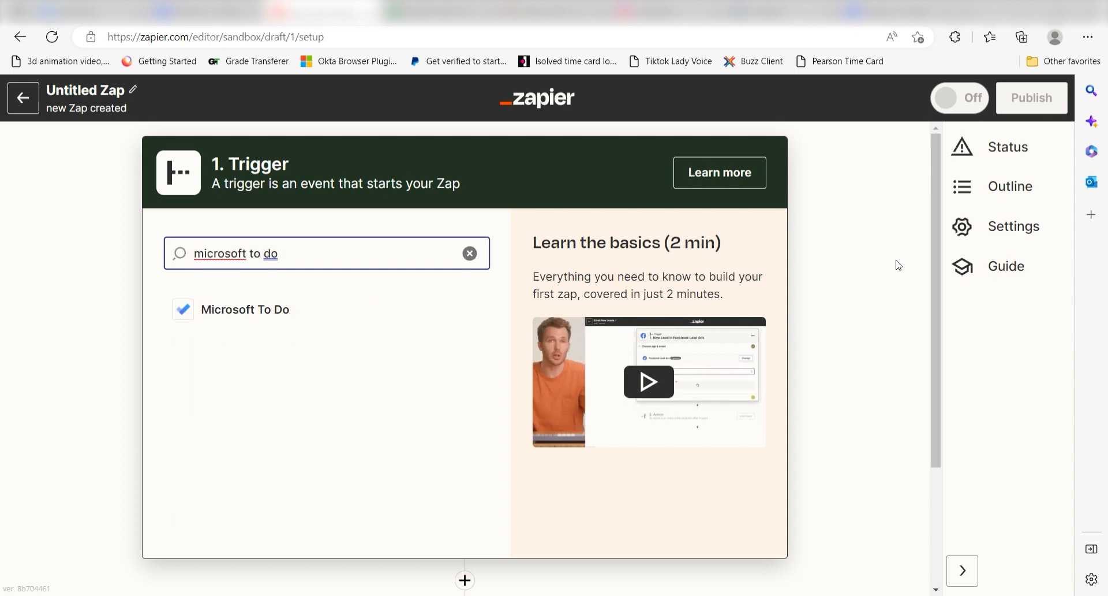
click(246, 309)
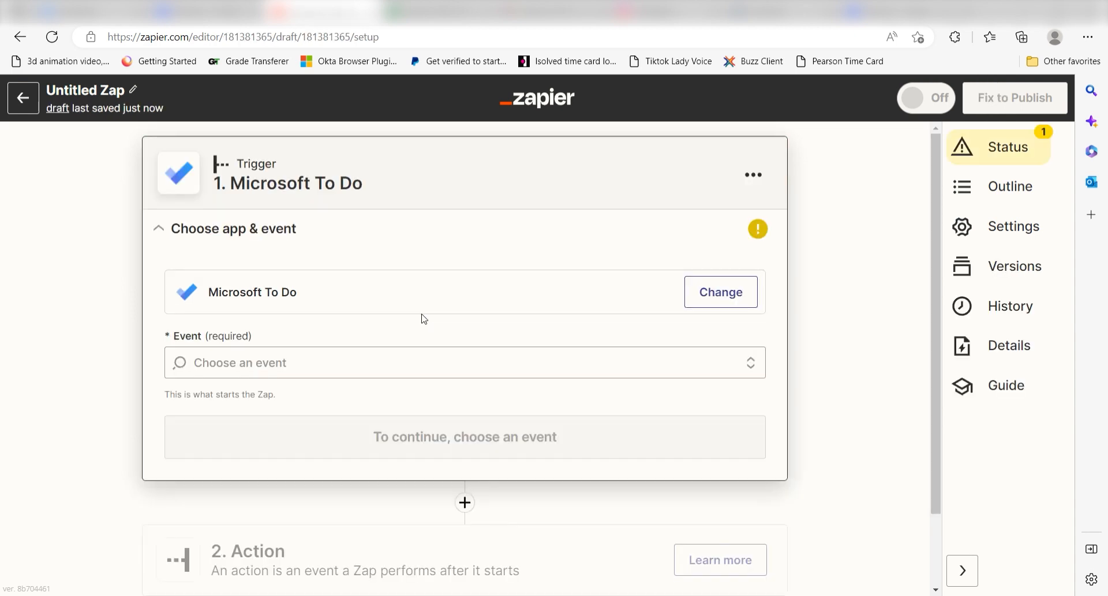
click(466, 362)
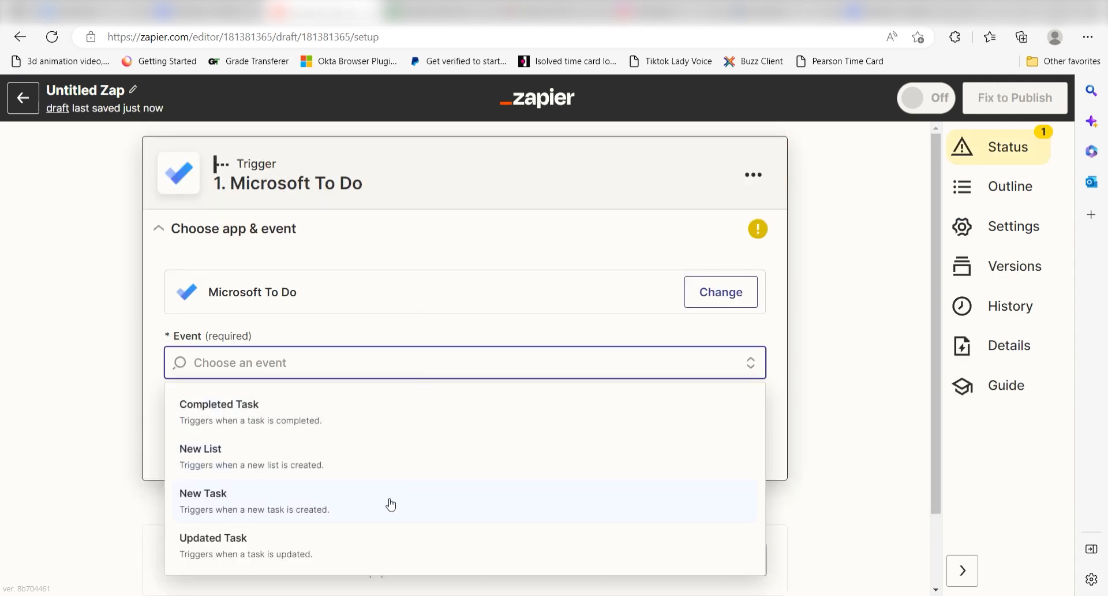
click(203, 501)
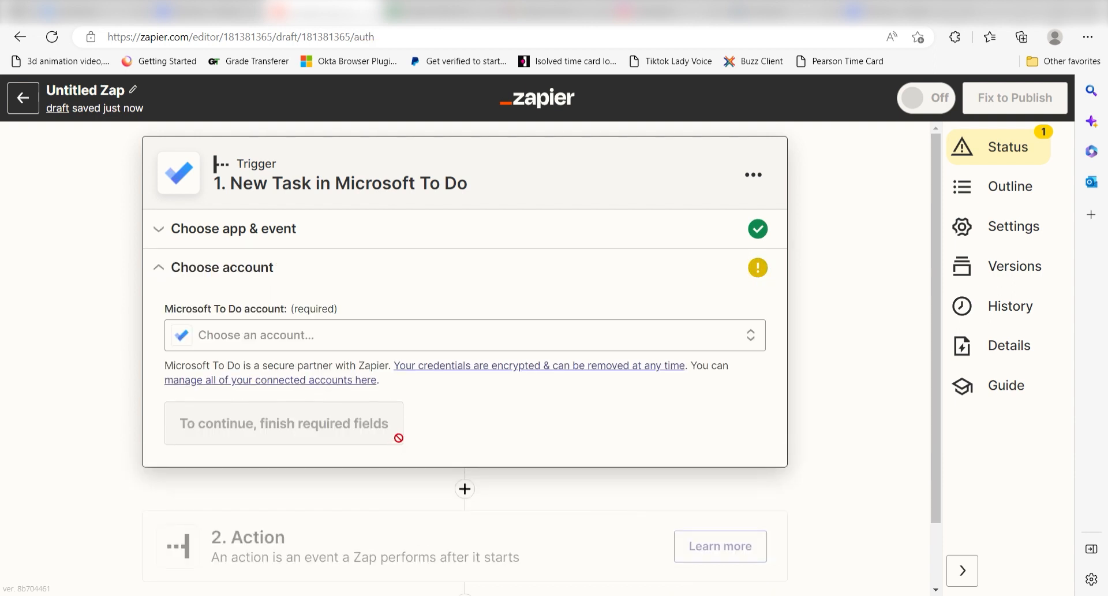
mouse_move(403, 368)
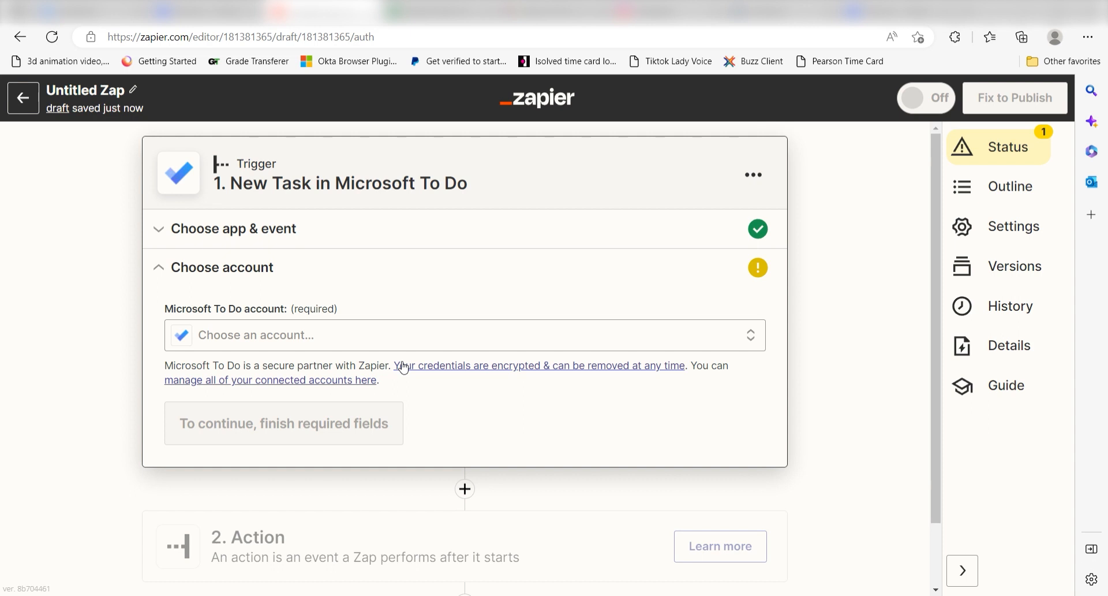
Connect a Microsoft To Do account and grant Zapier access to it.
click(464, 334)
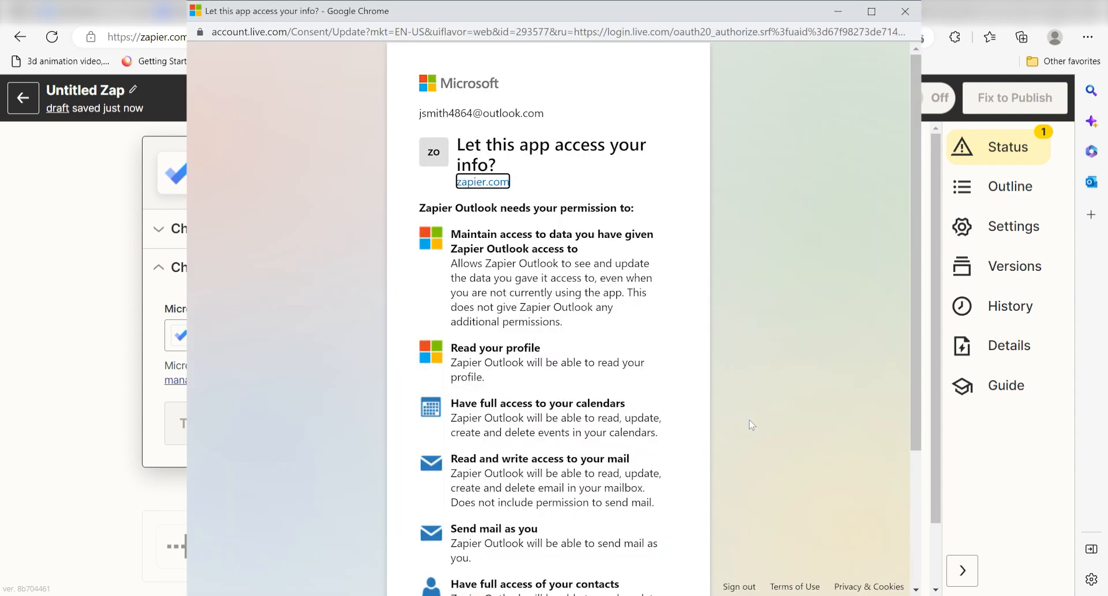
mouse_move(743, 169)
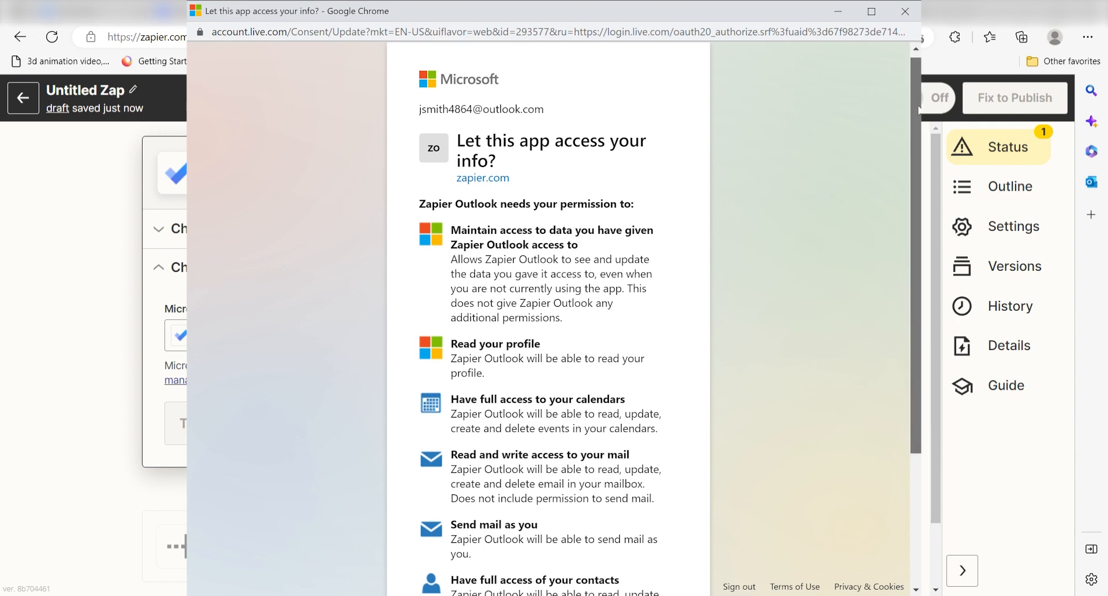
scroll(down, 3)
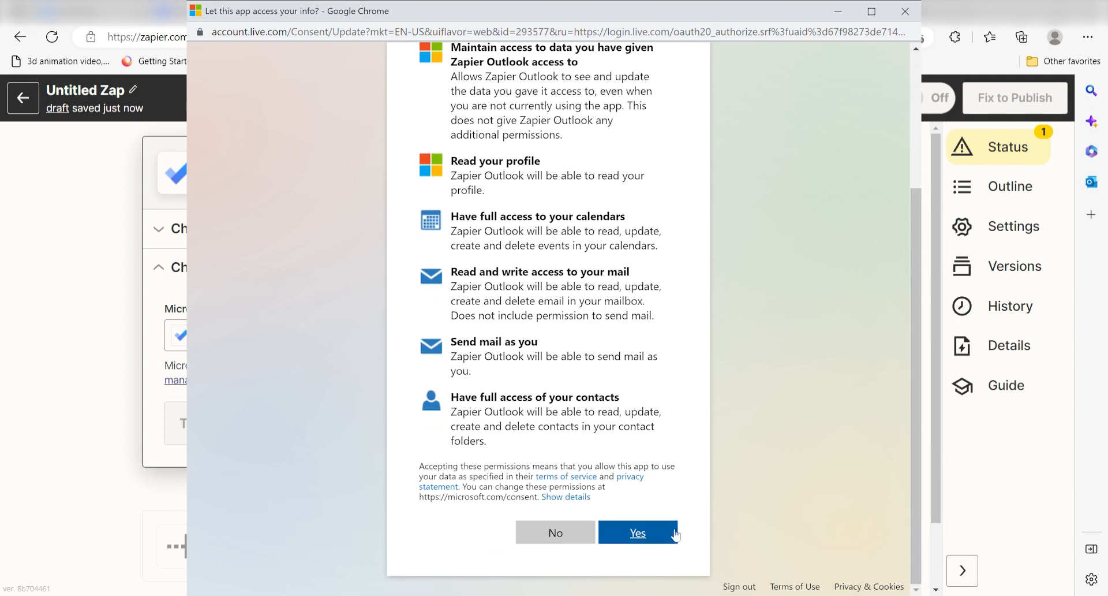
click(637, 532)
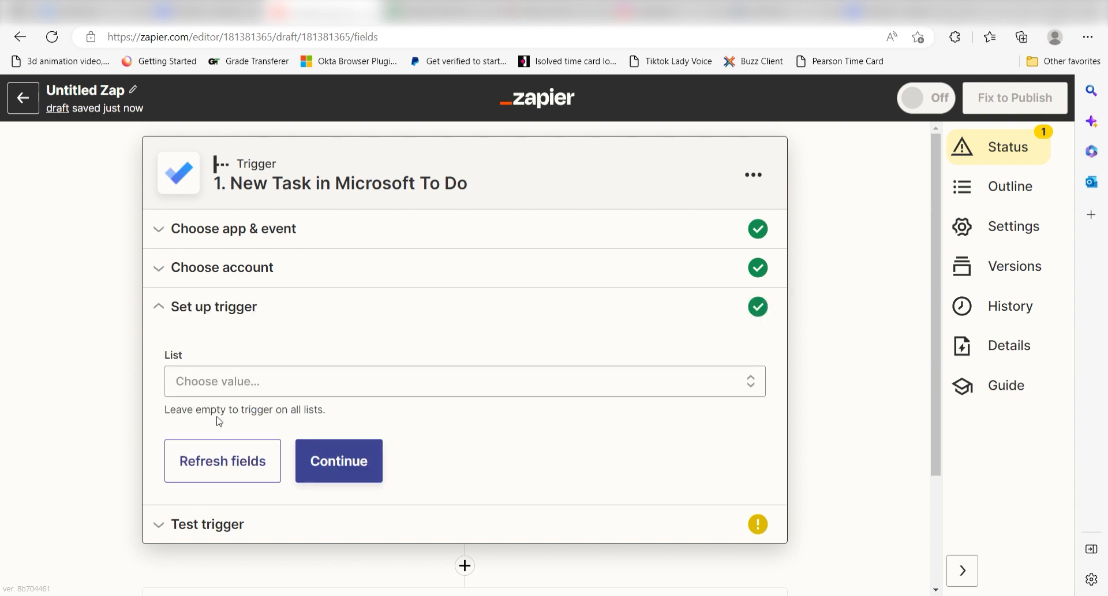
Choose the watched task list, then test the trigger to fetch sample Task C.
click(464, 381)
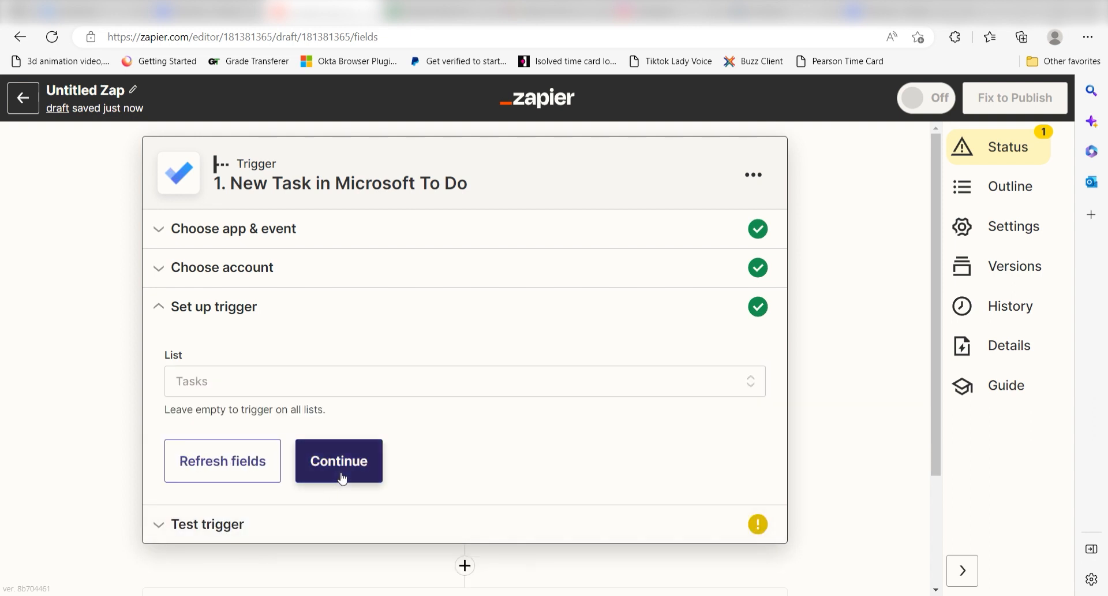
click(338, 461)
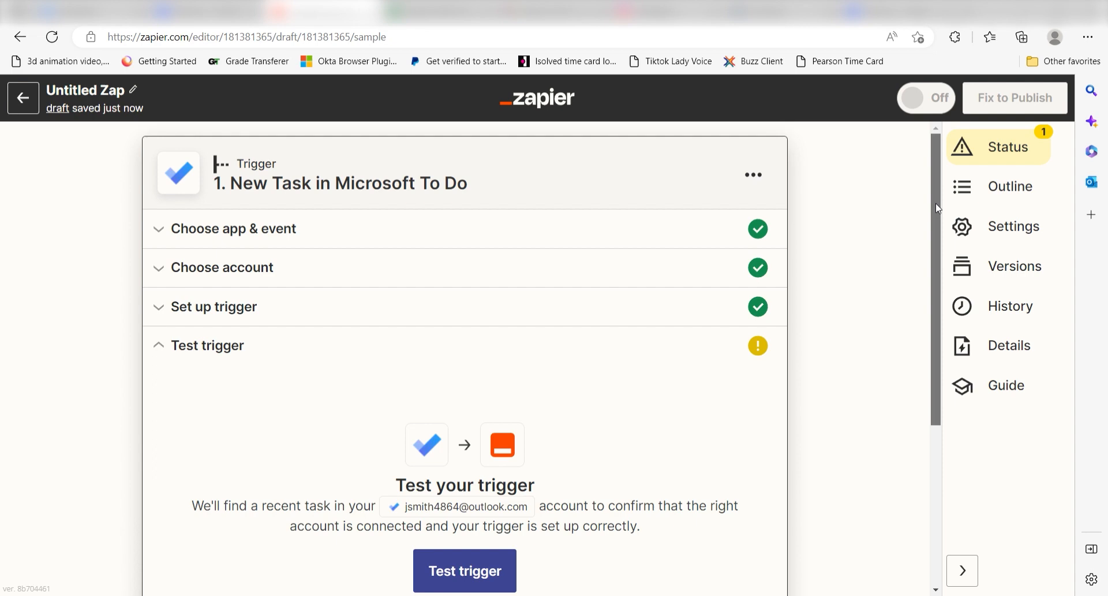
scroll(down, 3)
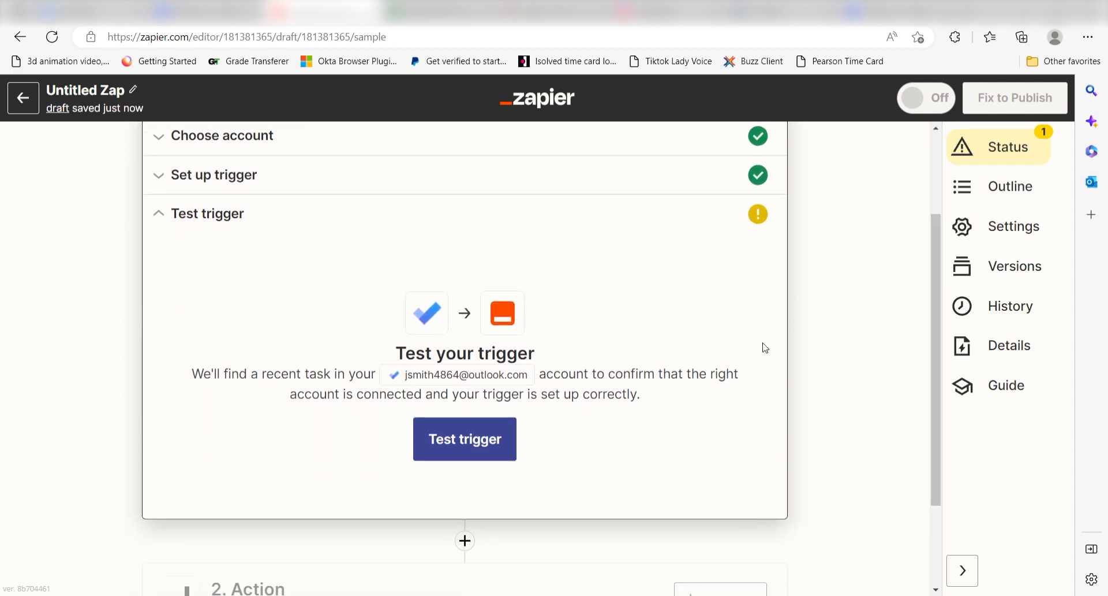
click(464, 438)
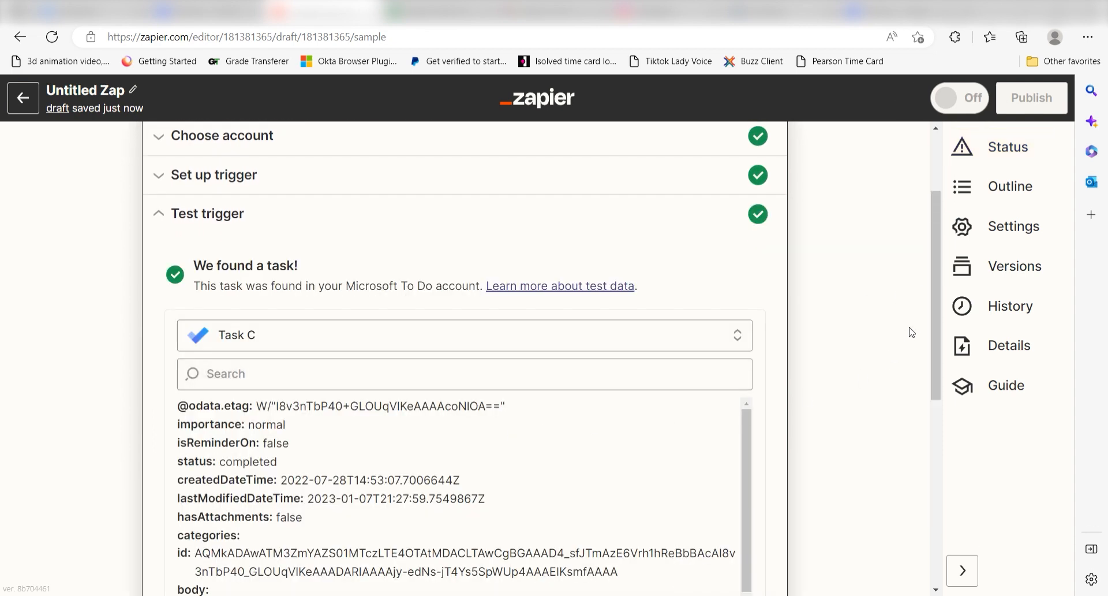
scroll(down, 3)
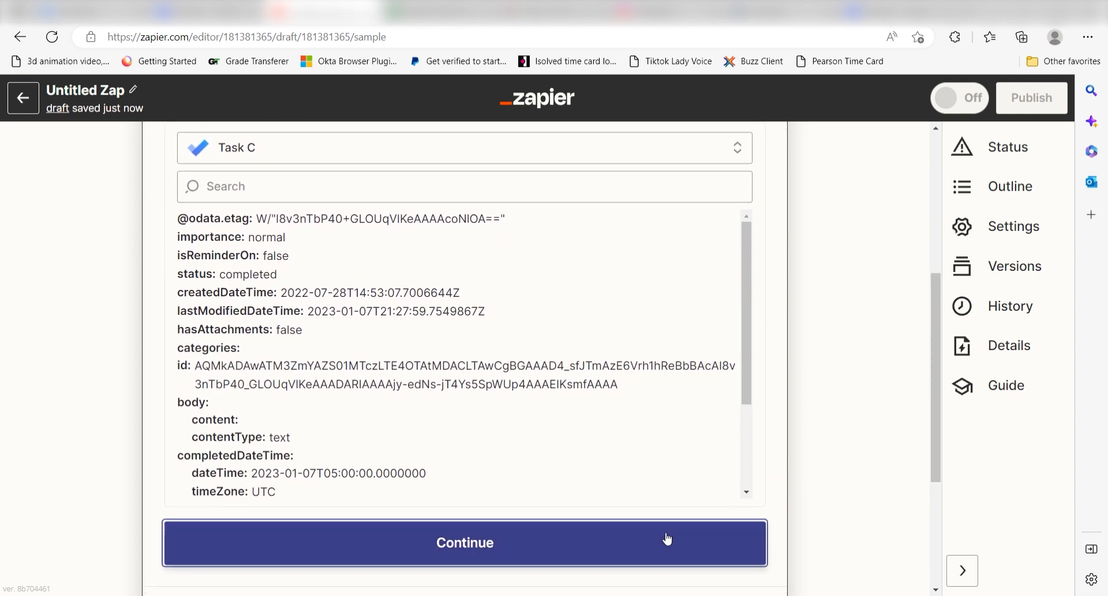
Add an action step using Things with the Create To-Do event.
click(464, 542)
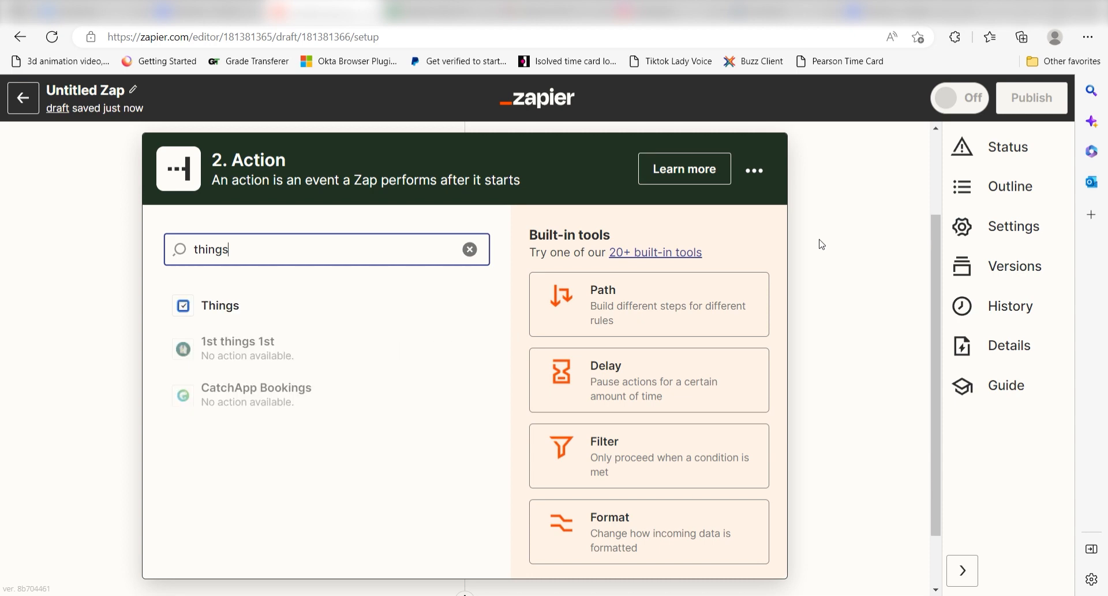
click(220, 305)
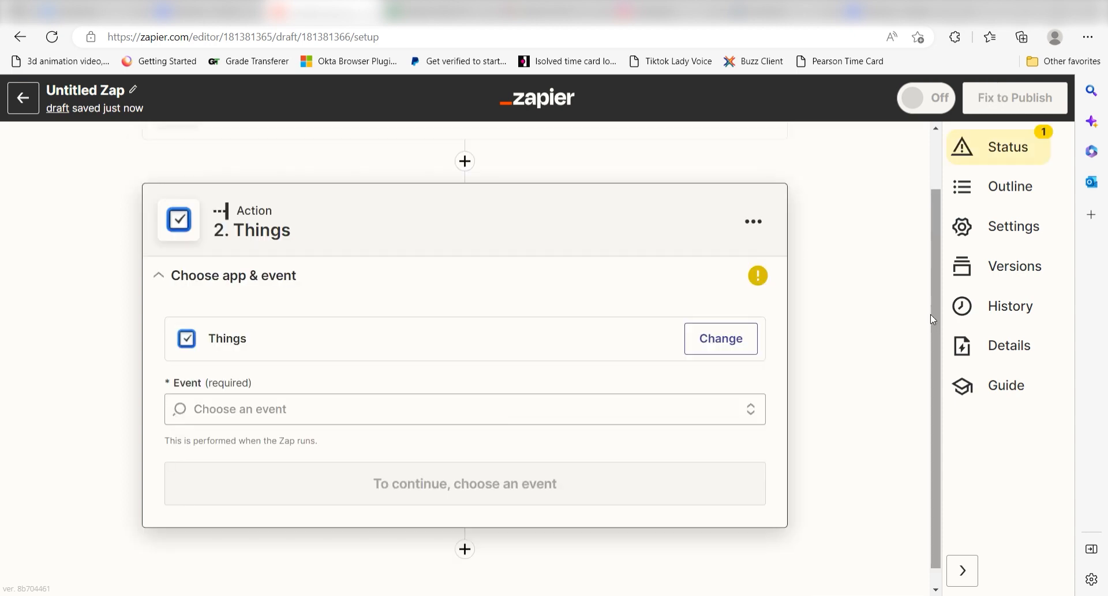
click(464, 409)
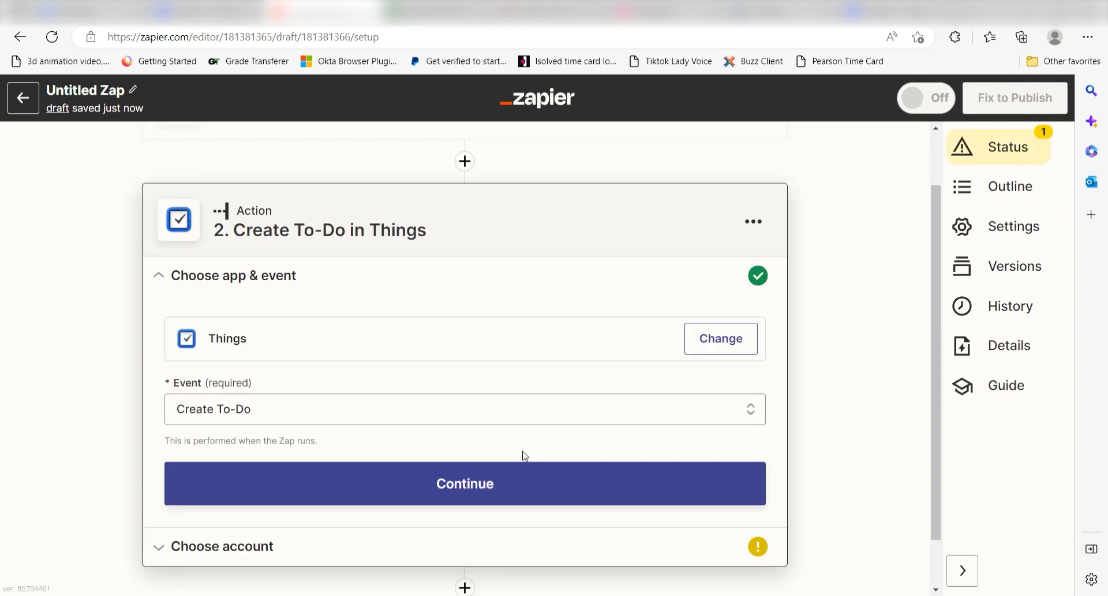
click(464, 483)
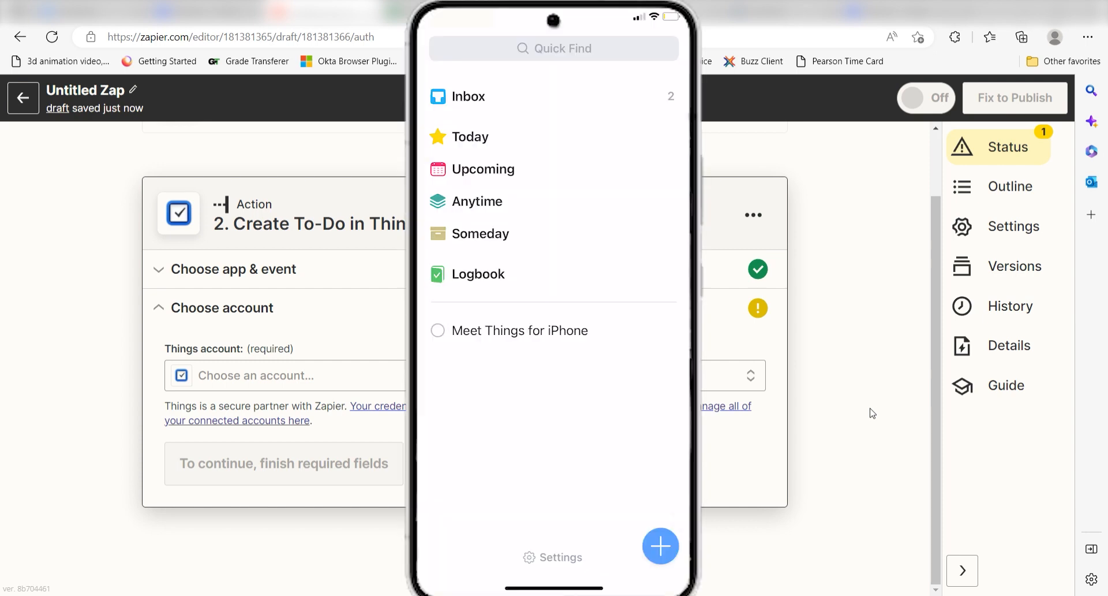
View Things Cloud settings, then open Zapier's Things account connection window.
click(553, 557)
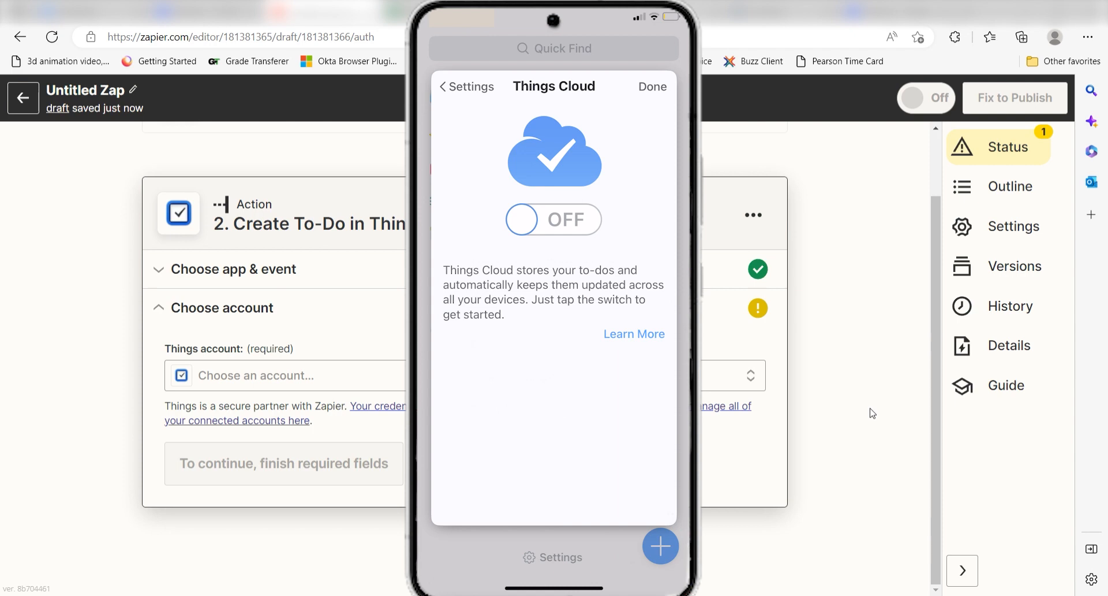
click(554, 220)
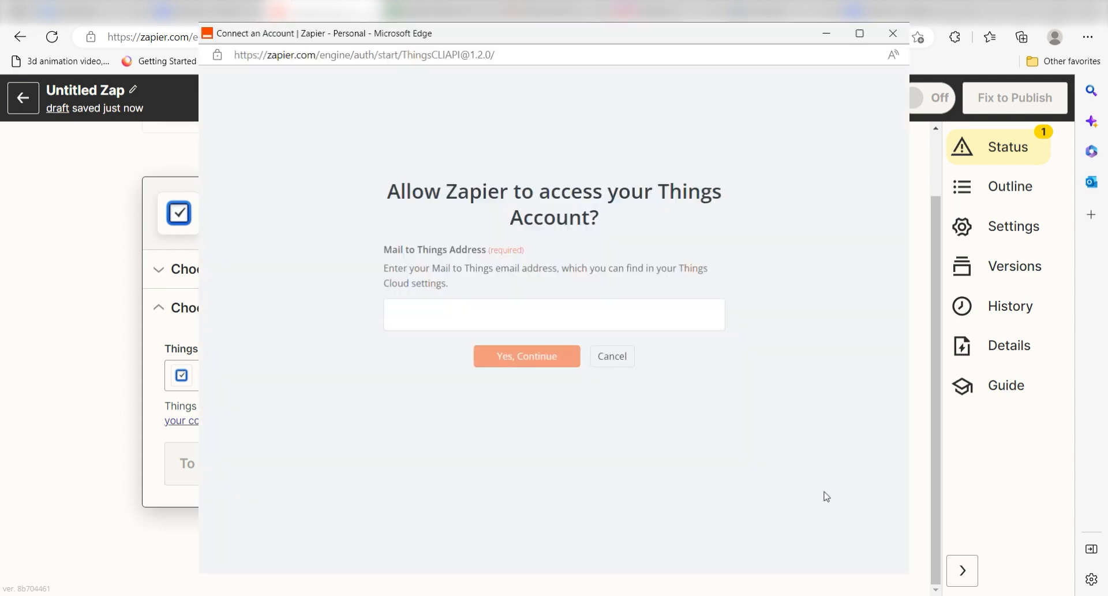
Authorize Things with the Mail to Things address and select that account.
click(526, 356)
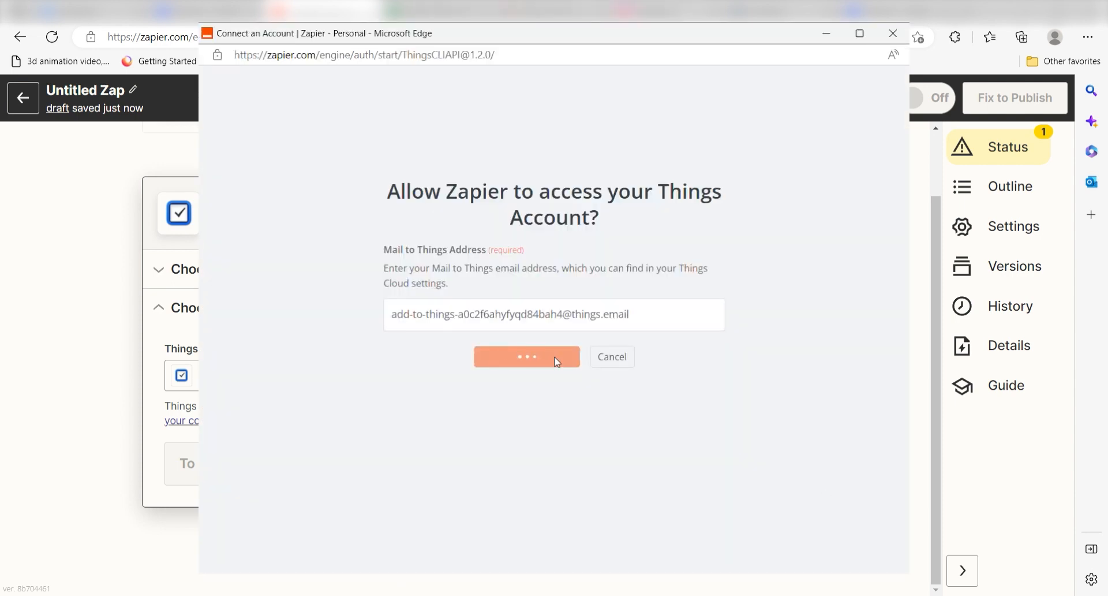
click(526, 356)
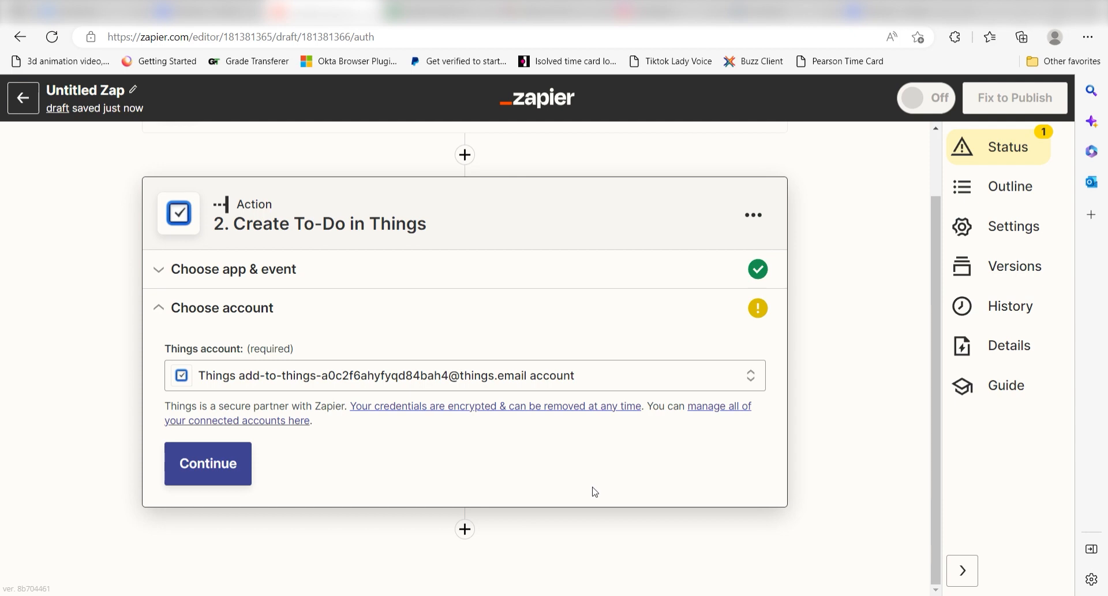
click(208, 463)
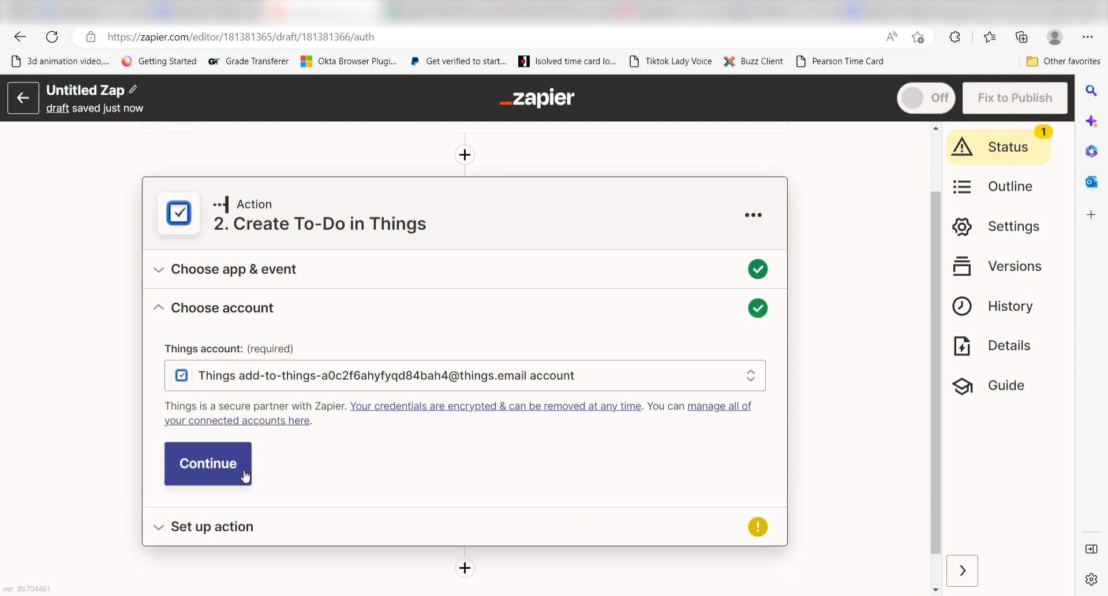
click(208, 463)
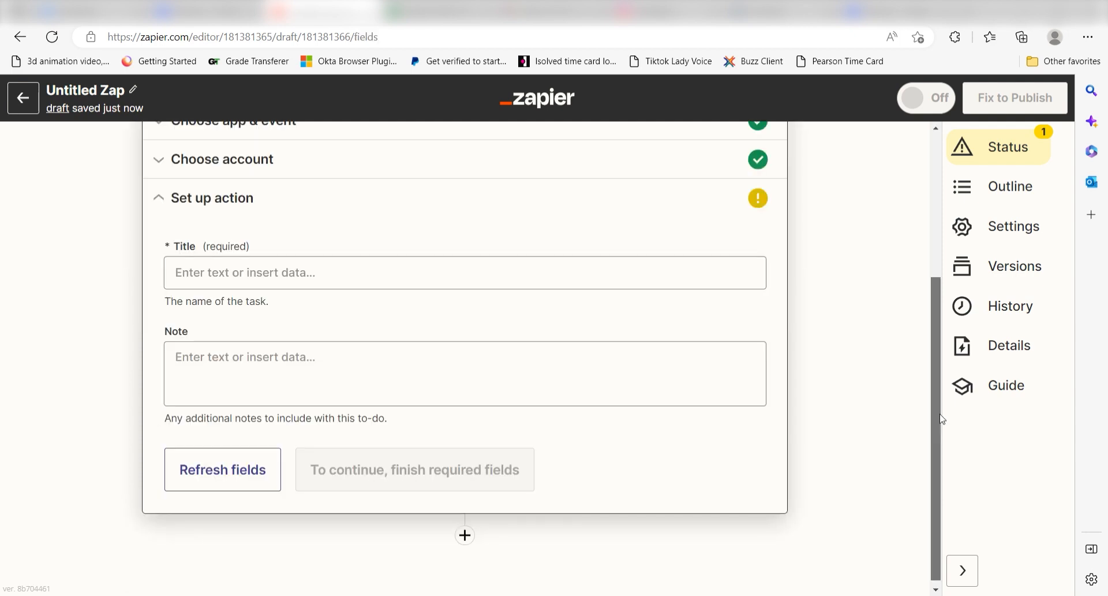
Map the to-do Title field to the trigger's 1. Subject data.
click(466, 272)
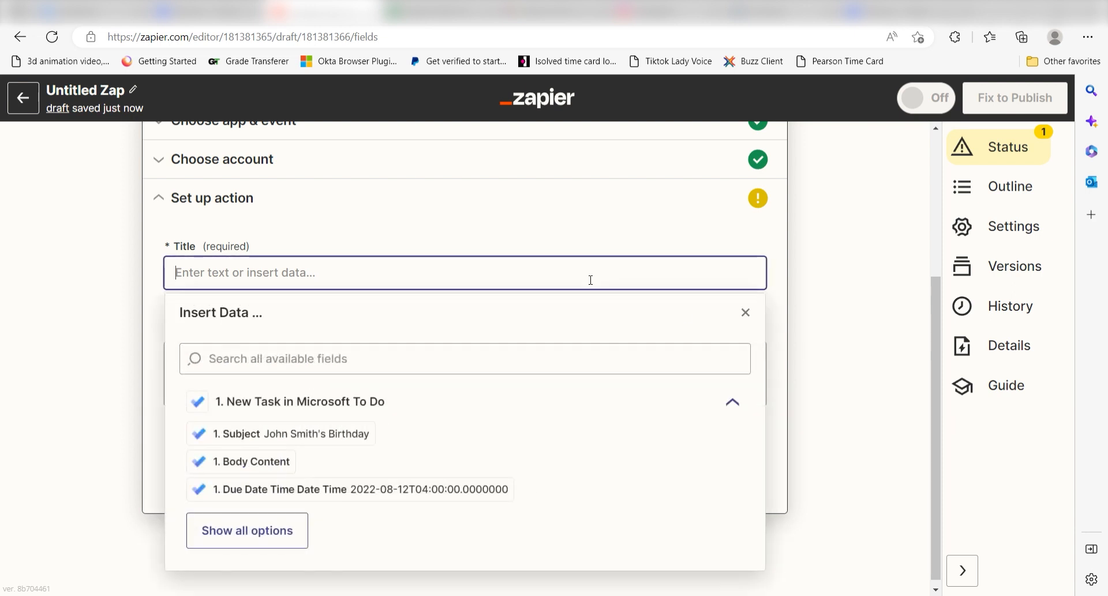
click(289, 433)
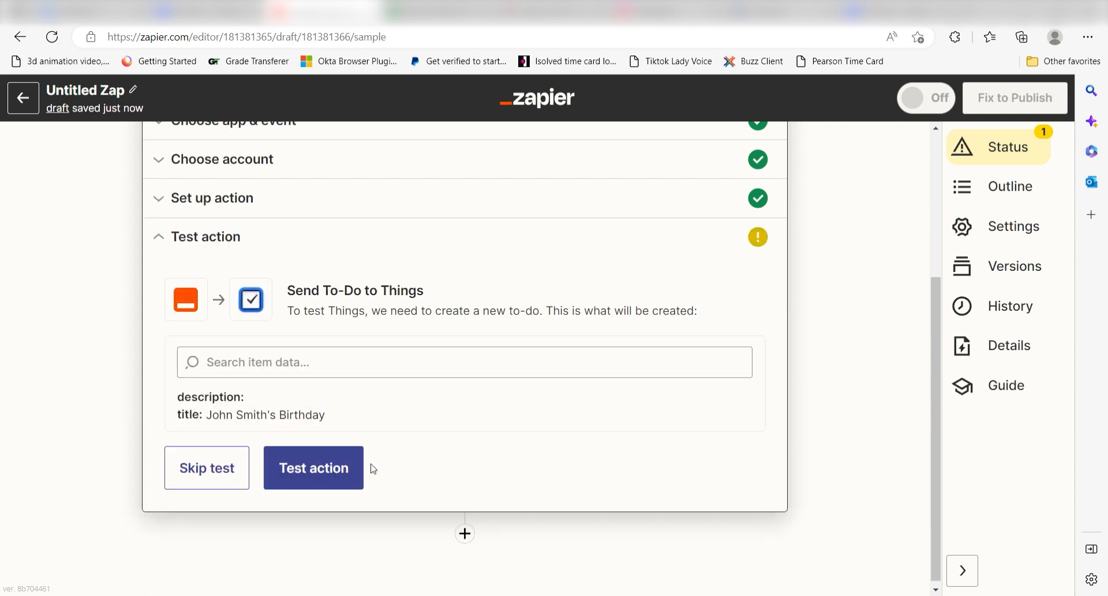
Test the action, sending the John Smith's Birthday to-do to the Things inbox.
click(313, 467)
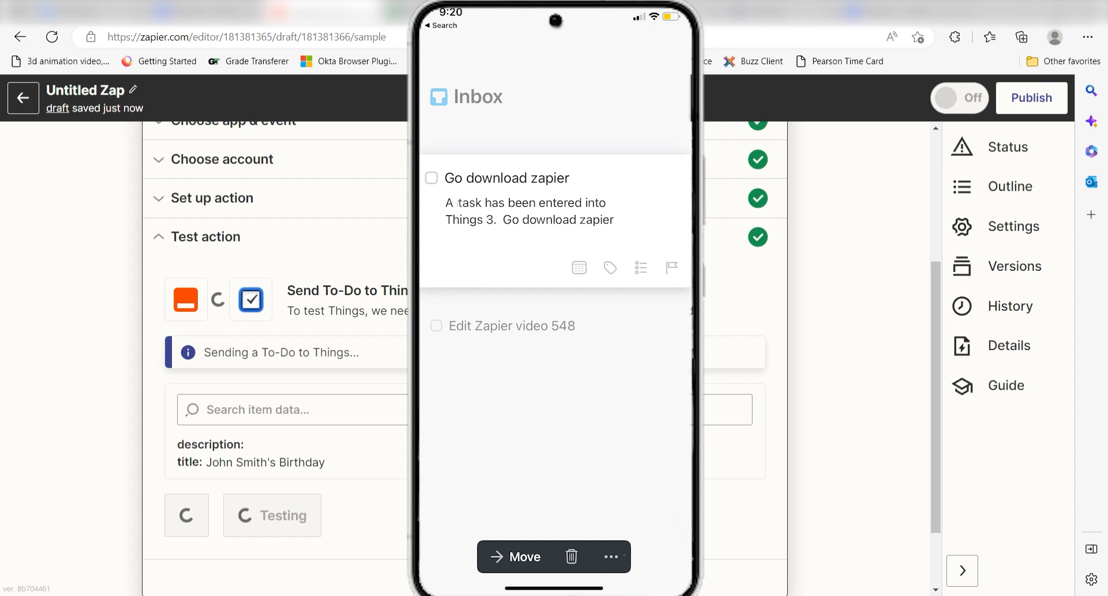
click(272, 514)
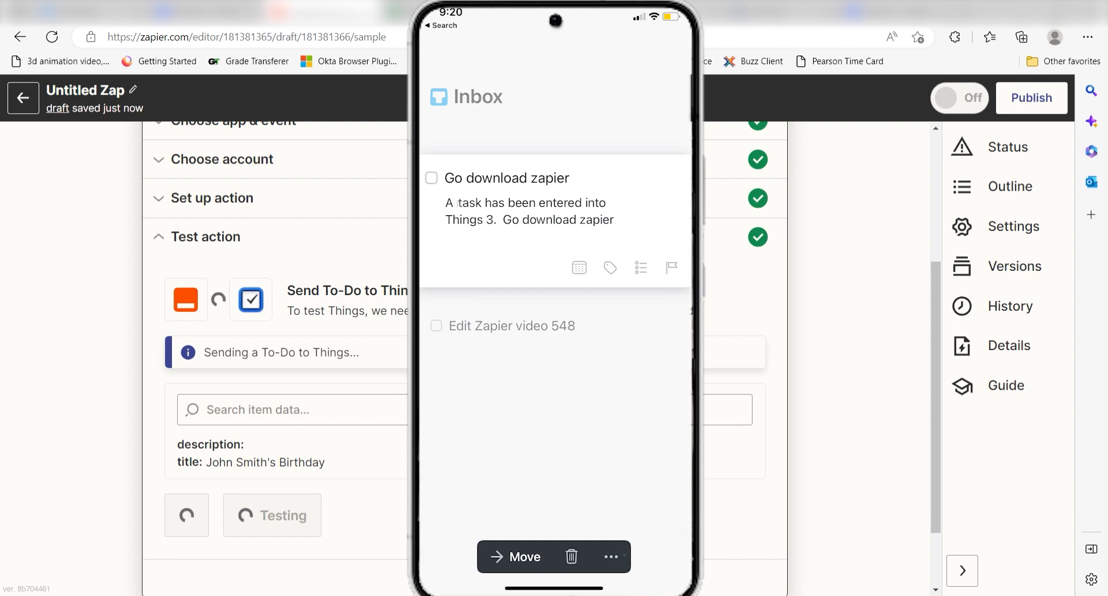